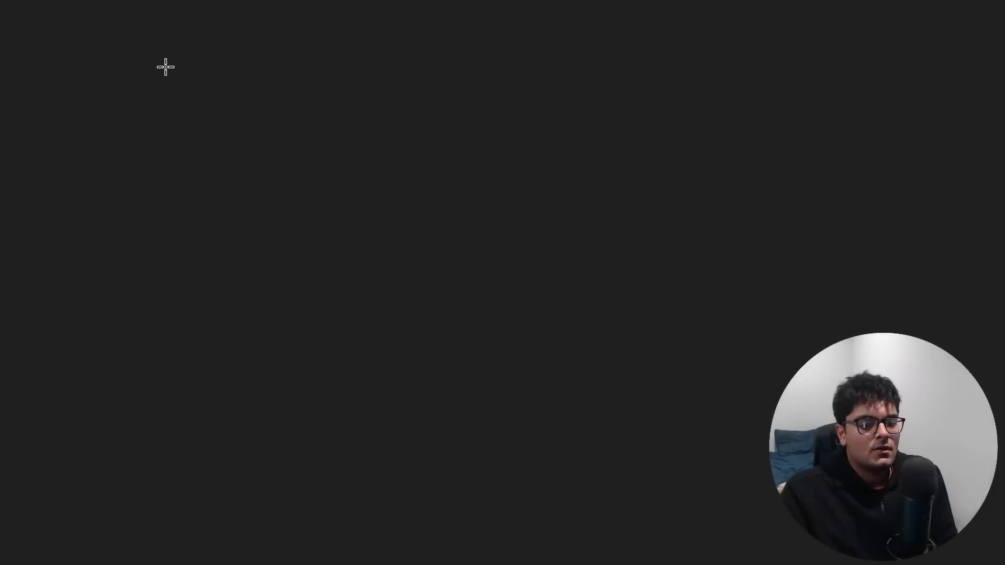
# Handwrite the three topics: static vs dynamic typed, strong vs weak type, OOP vs procedural paradigm
pyautogui.moveTo(148, 83); pyautogui.dragTo(154, 128)
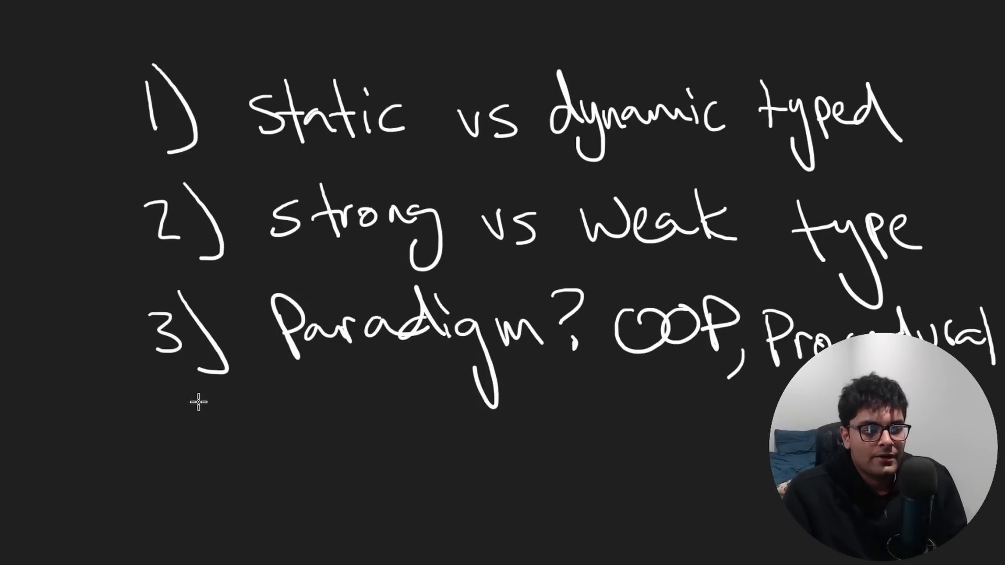
pyautogui.moveTo(199, 401); pyautogui.dragTo(763, 390)
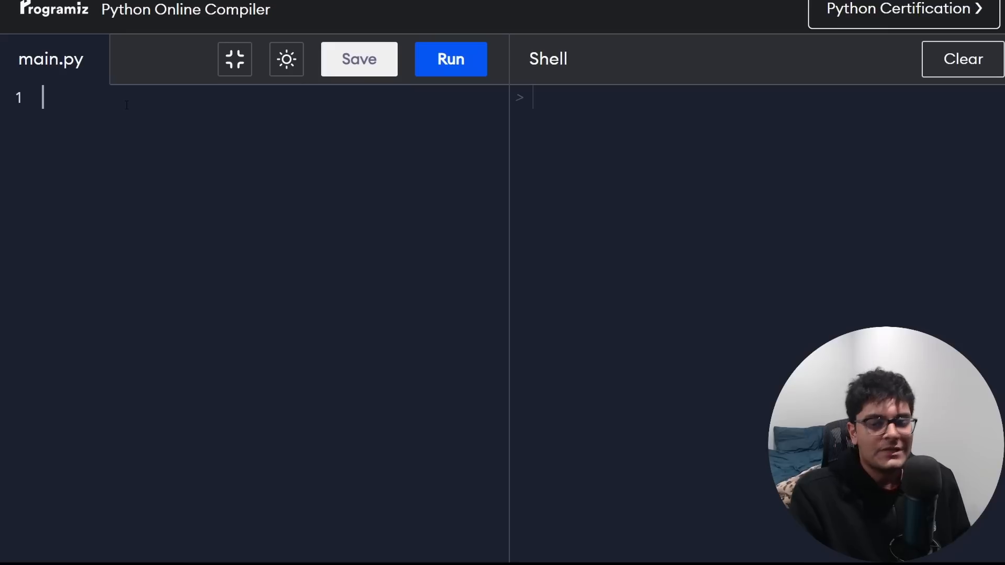
# Write a = 1 and b = "abc" on the first two lines, removing the mistaken third line
pyautogui.write('a')
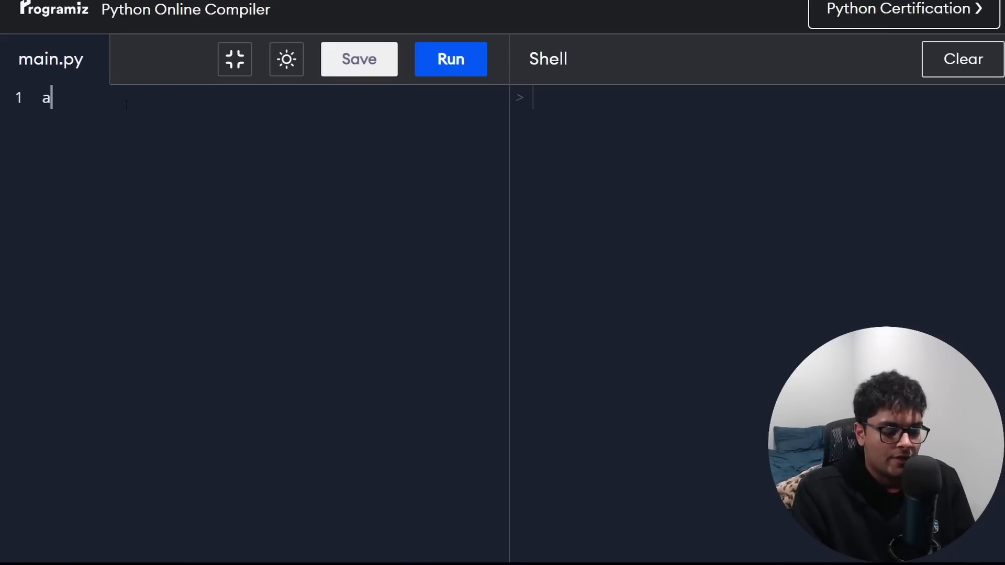
pyautogui.write('= 1')
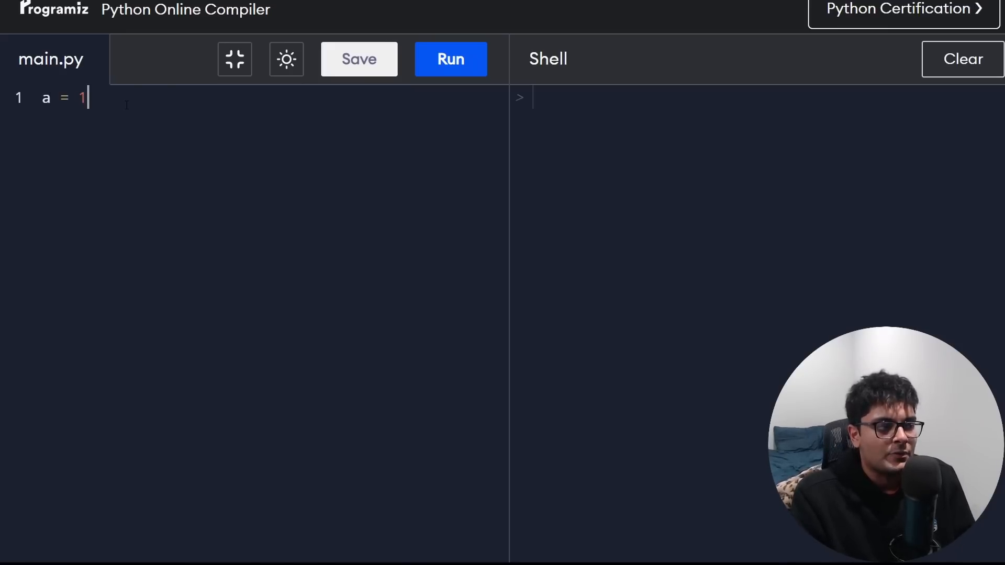
pyautogui.press('Enter')
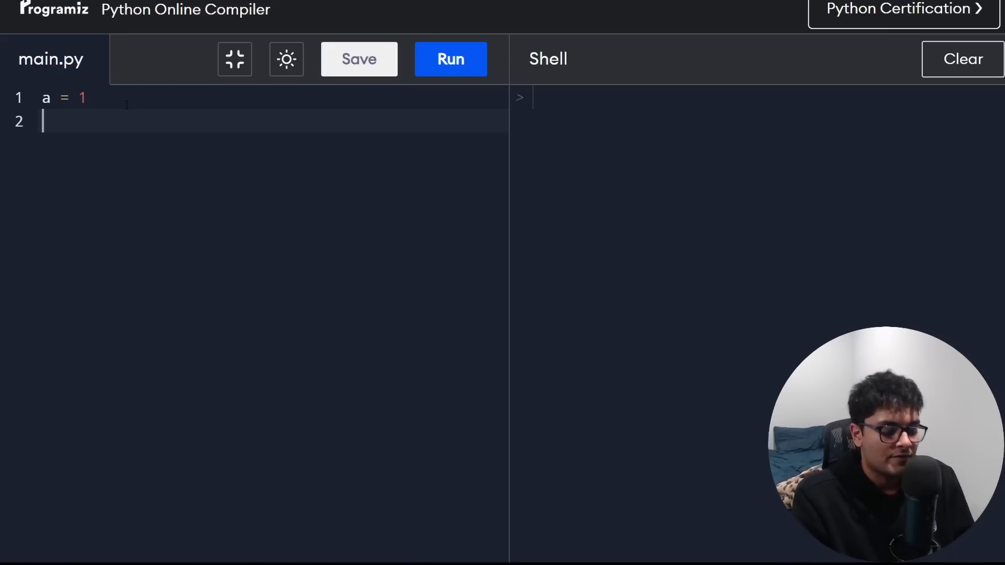
pyautogui.write('b')
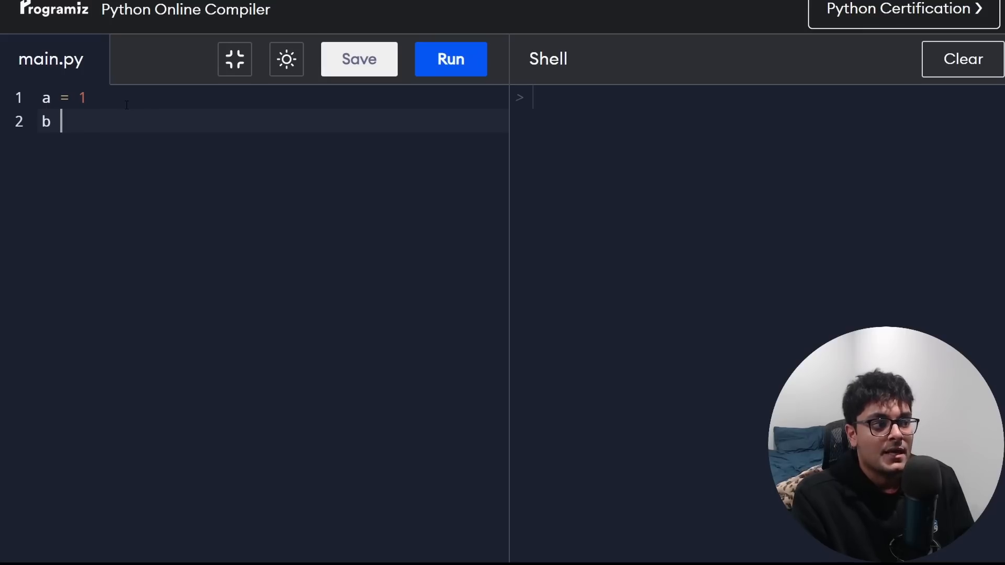
pyautogui.write('= "a"')
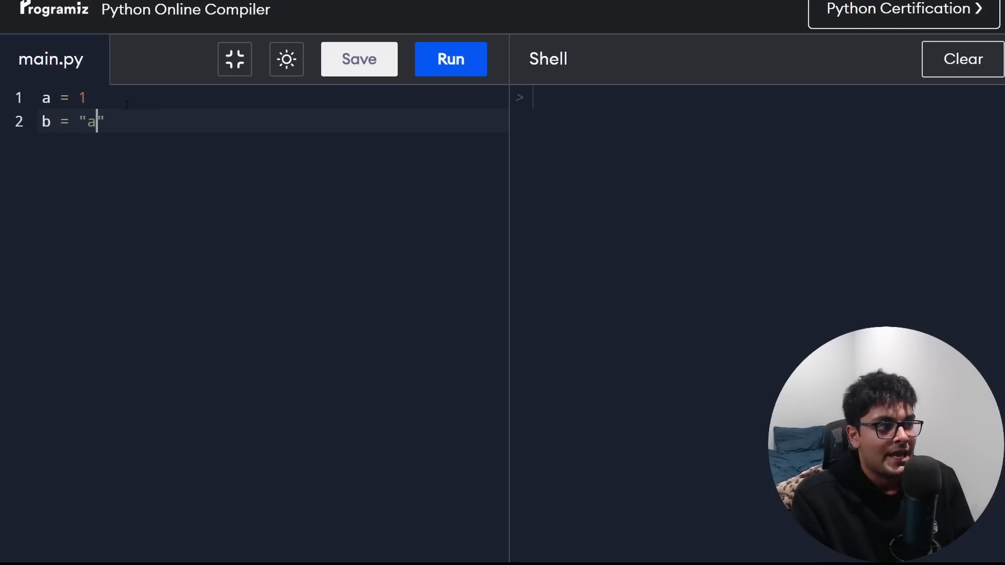
pyautogui.write('bc')
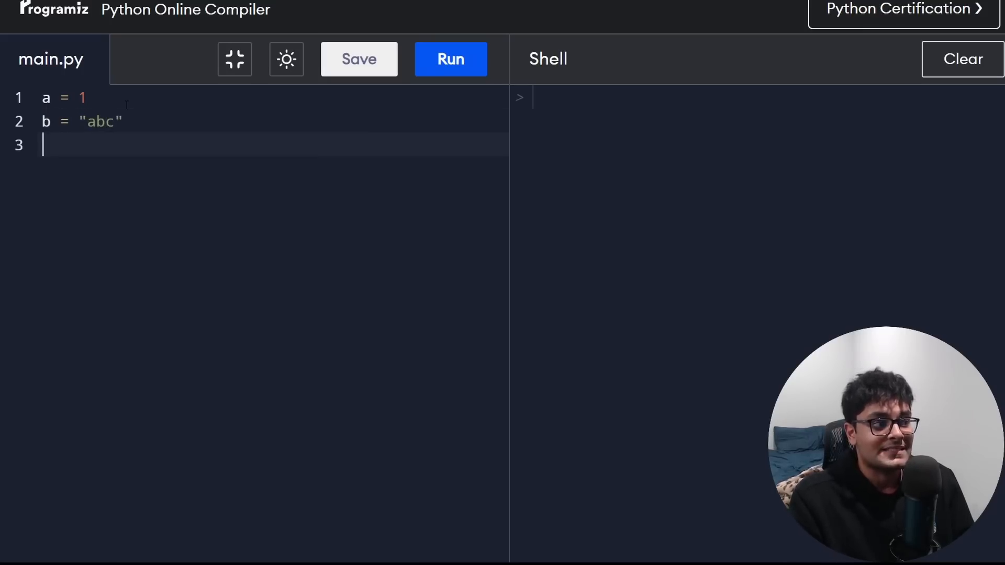
pyautogui.write('a = "a"')
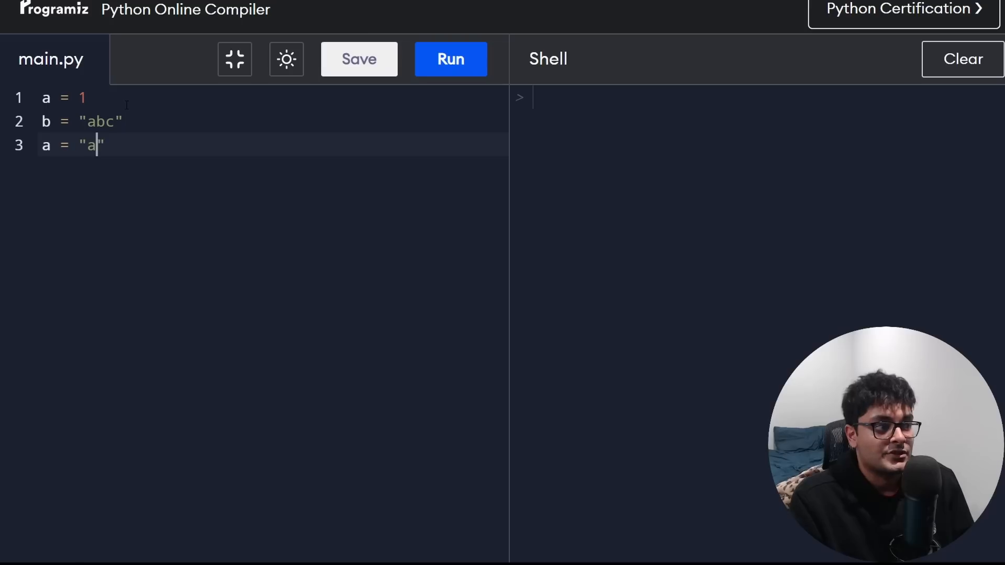
pyautogui.press('Backspace')
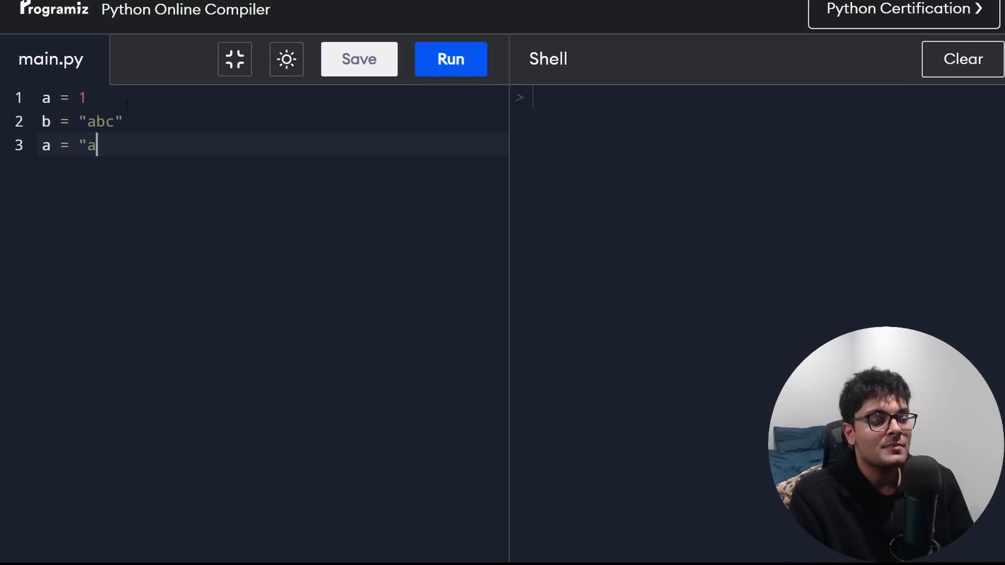
# Add print(a + b) as the final line of the script
pyautogui.write('print()')
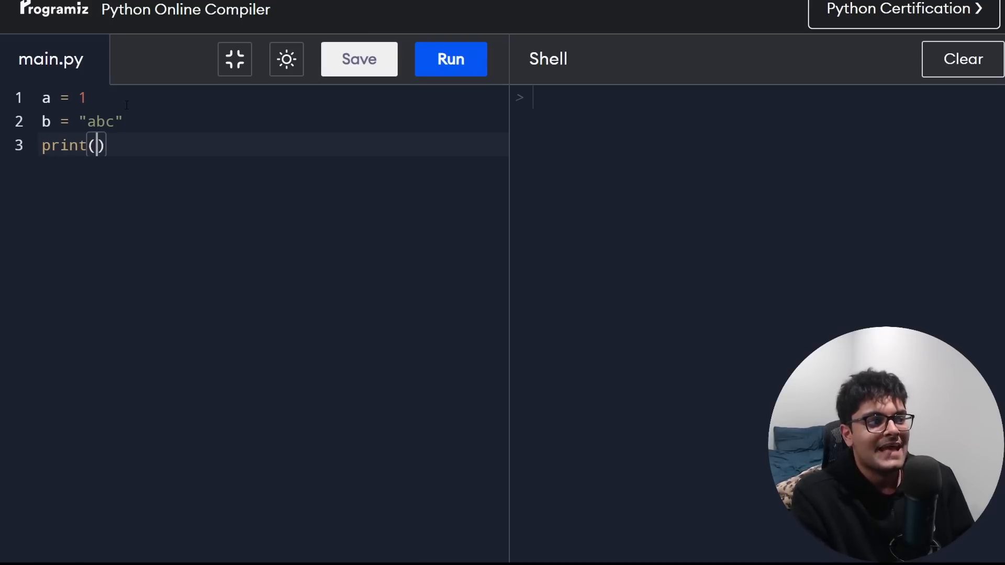
pyautogui.write('a +')
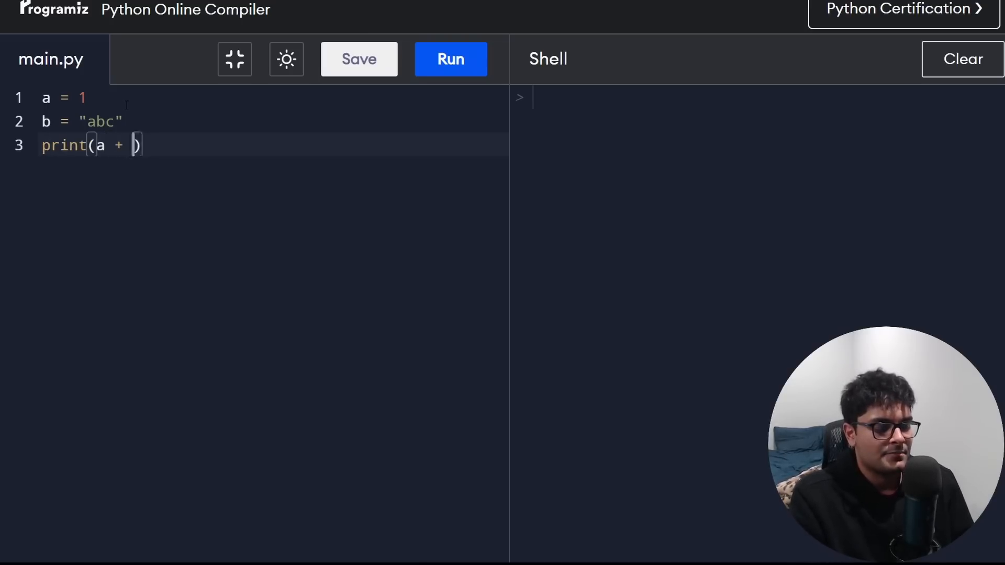
pyautogui.write('b')
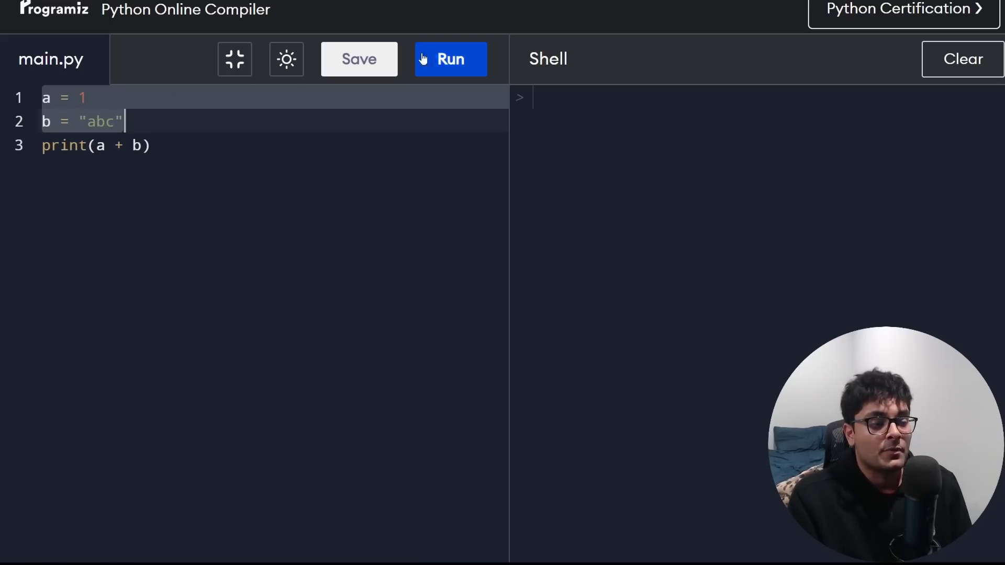
# Run the script and read the TypeError about adding int and str
pyautogui.click(450, 58)
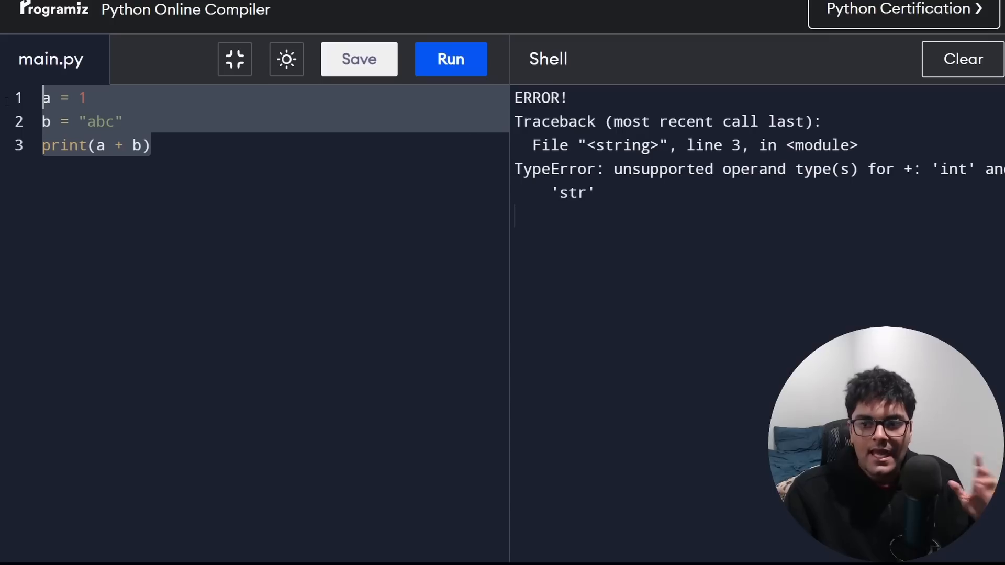
pyautogui.moveTo(8, 104)
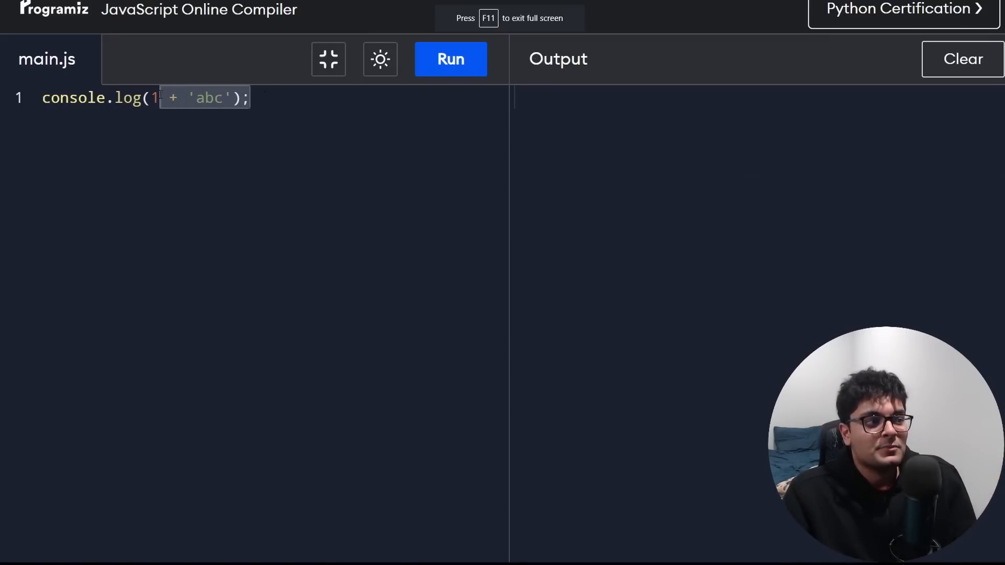
# Run console.log(1 + 'abc') to get 1abc, then select the 1 + 'abc' expression
pyautogui.click(451, 58)
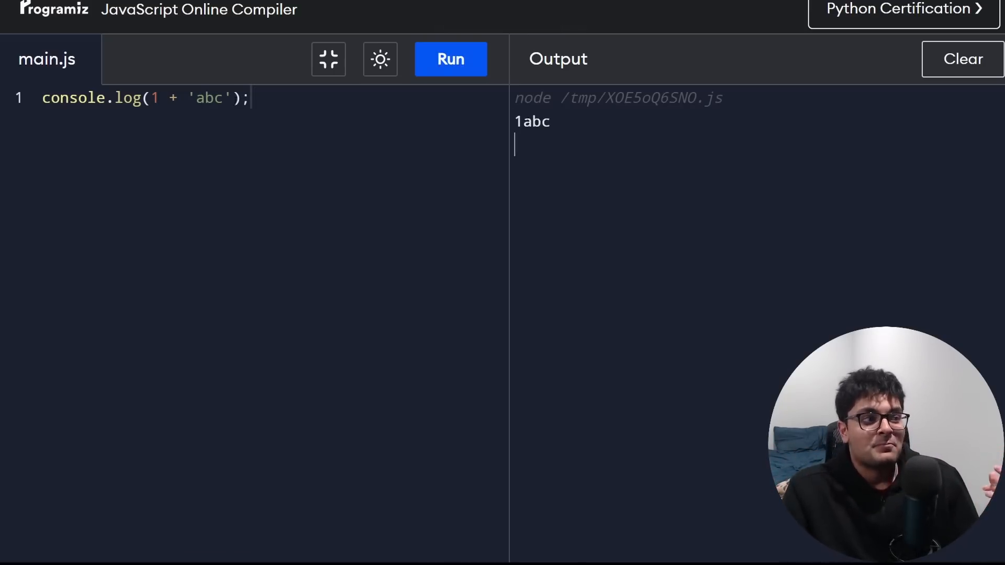
pyautogui.moveTo(149, 98); pyautogui.dragTo(235, 98)
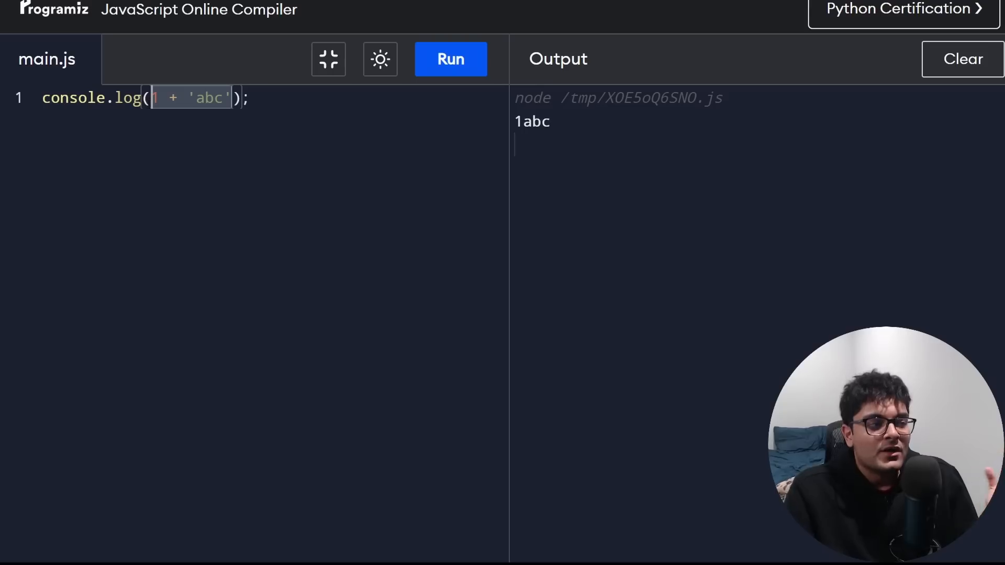
pyautogui.moveTo(180, 144)
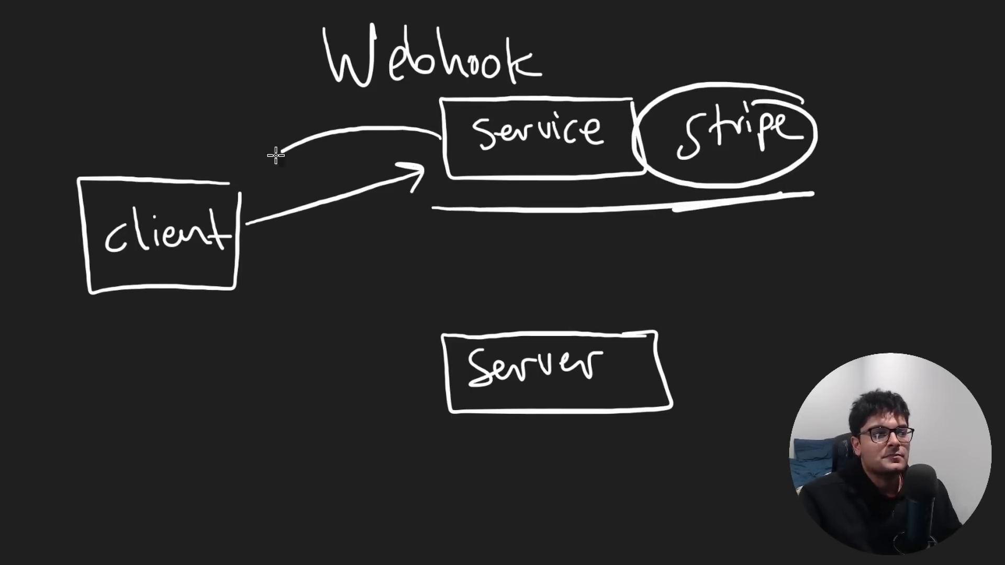
# Erase the OK note, return arrow, stripe circle and underline, redrawing the service-to-client arrow
pyautogui.moveTo(405, 135); pyautogui.dragTo(247, 172)
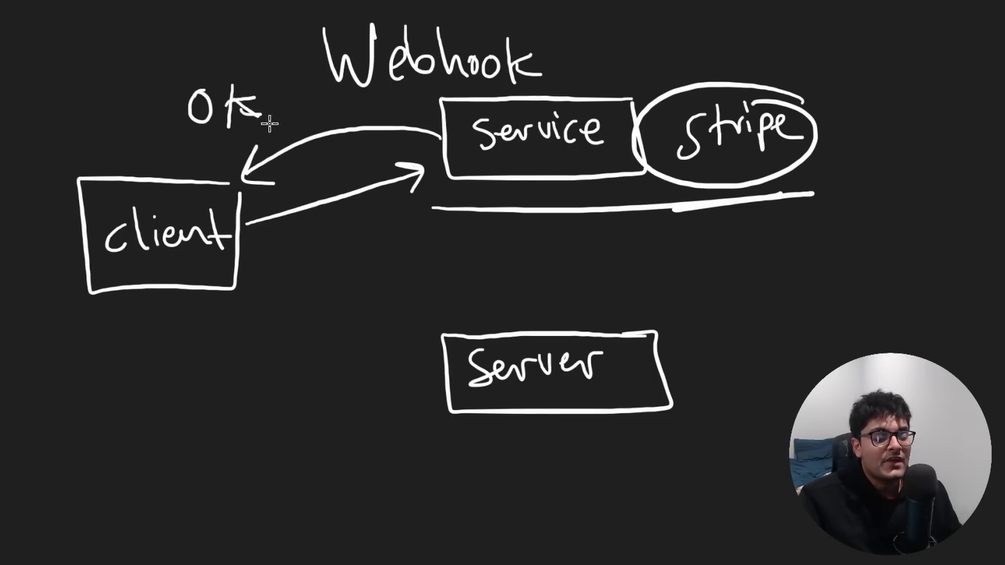
pyautogui.moveTo(211, 238)
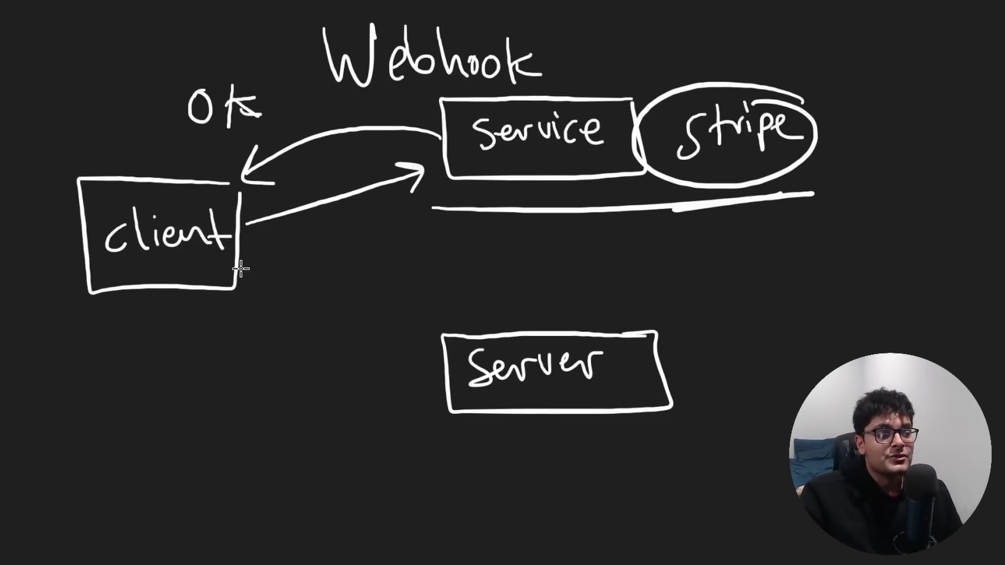
pyautogui.moveTo(235, 263); pyautogui.dragTo(417, 359)
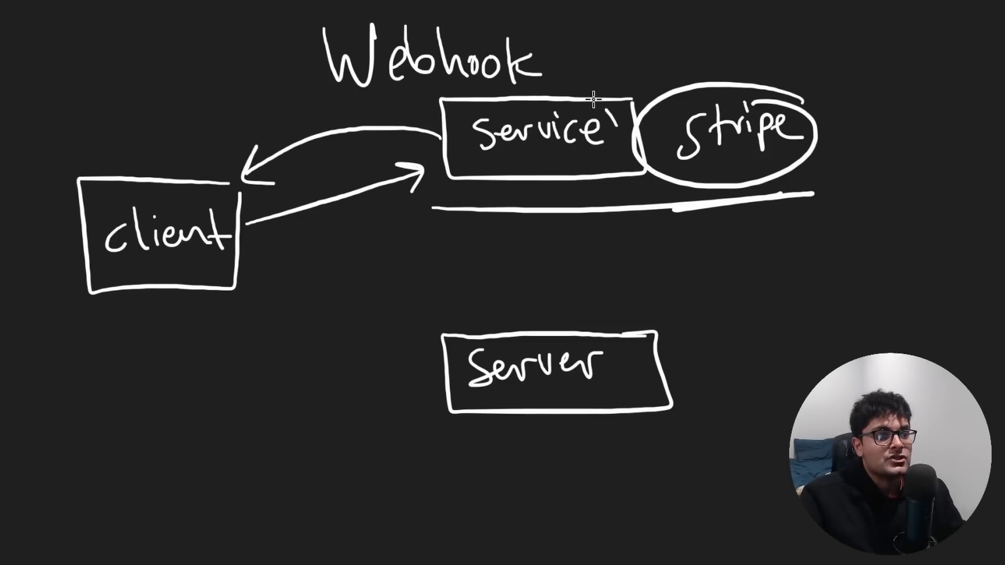
pyautogui.moveTo(141, 115); pyautogui.dragTo(238, 302)
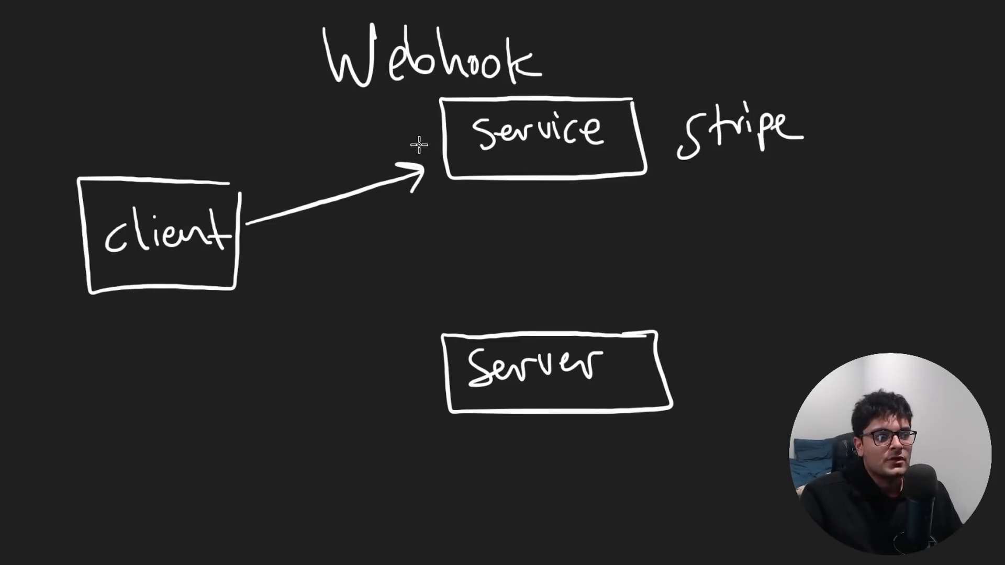
pyautogui.moveTo(423, 135); pyautogui.dragTo(247, 141)
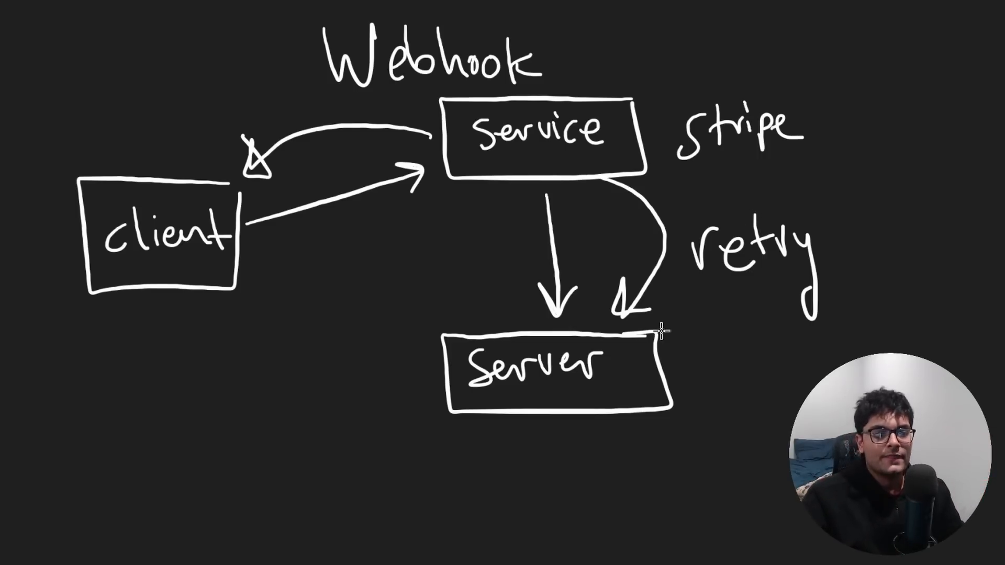
pyautogui.moveTo(696, 321)
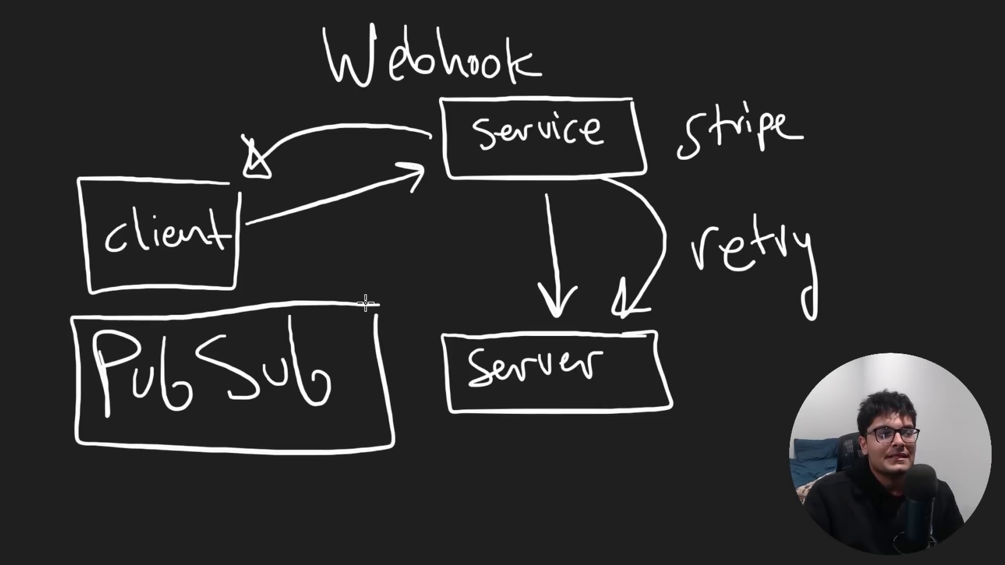
# Replace PubSub with a boxed poll/push note and circle service in blue with an arrow to Server
pyautogui.moveTo(365, 305); pyautogui.dragTo(478, 187)
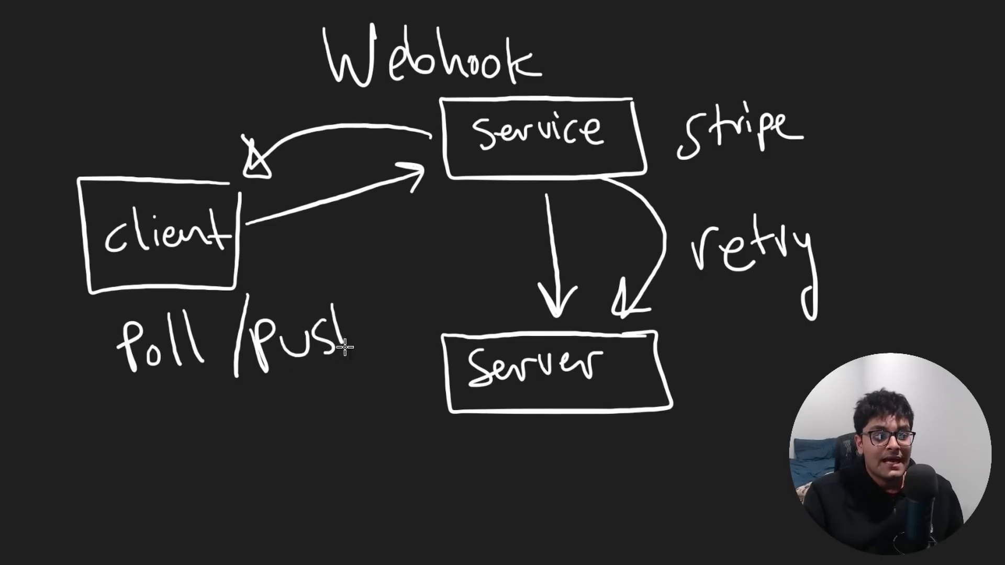
pyautogui.moveTo(103, 289); pyautogui.dragTo(378, 435)
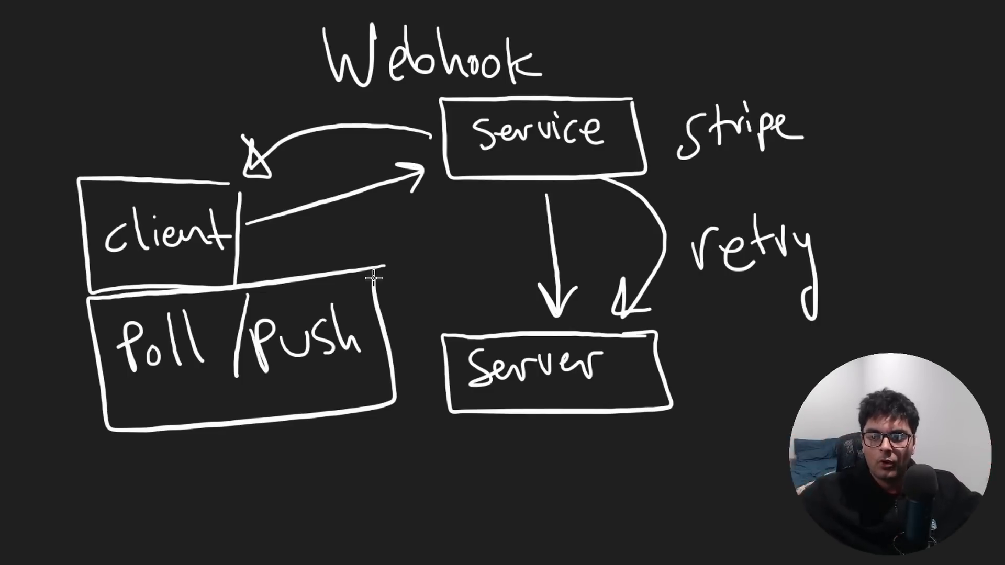
pyautogui.moveTo(398, 76); pyautogui.dragTo(667, 468)
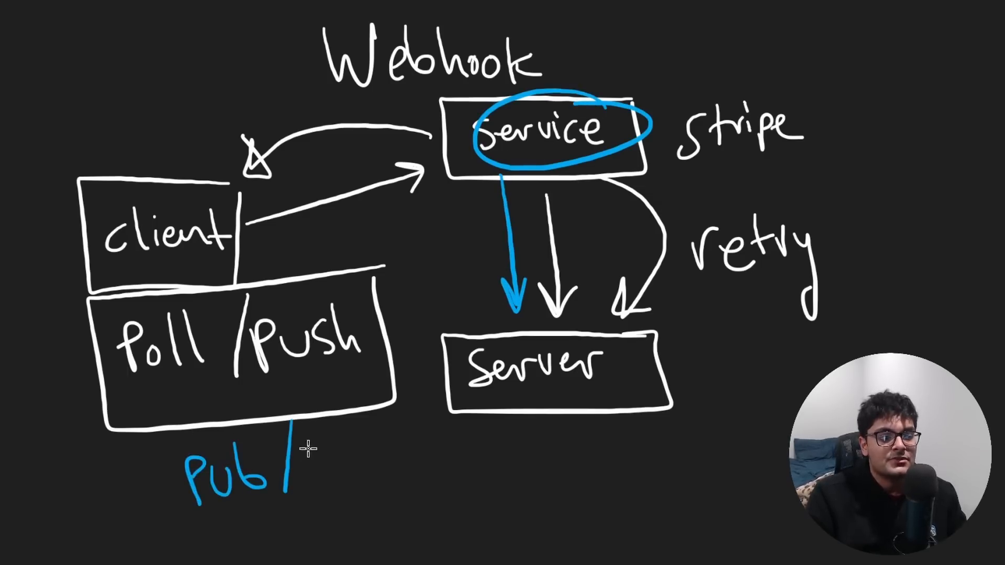
# Finish the Pub/Sub label before clearing the board for the Static Typing title
pyautogui.write('Sub')
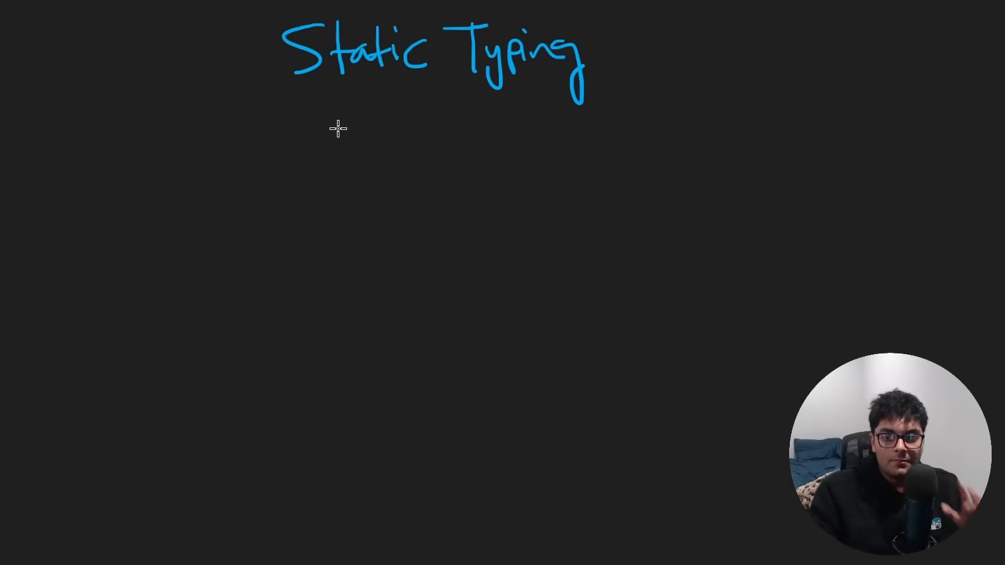
# Underline the Static Typing title and write underlined API and JSON notes beneath it
pyautogui.moveTo(269, 100); pyautogui.dragTo(580, 100)
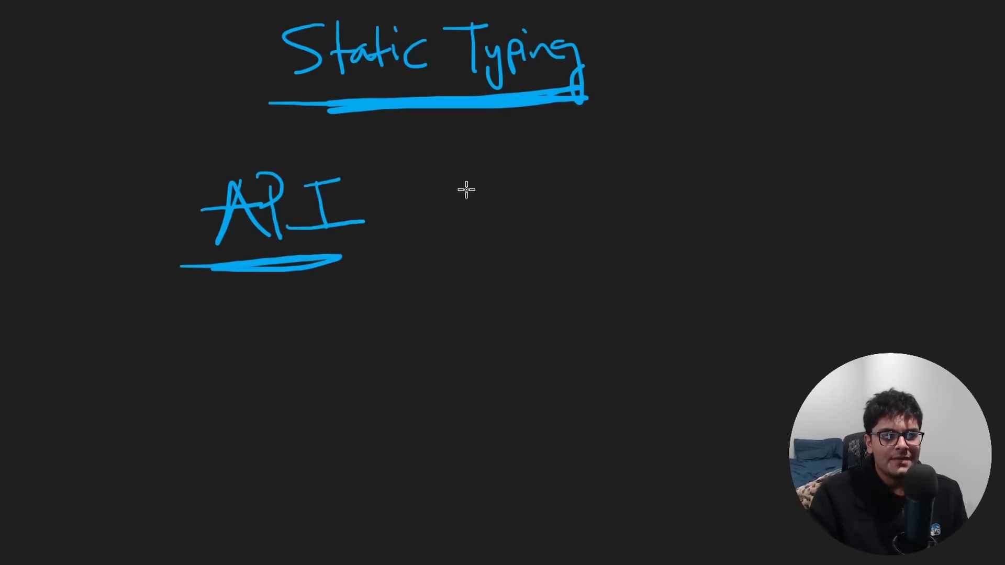
pyautogui.moveTo(507, 193); pyautogui.dragTo(622, 244)
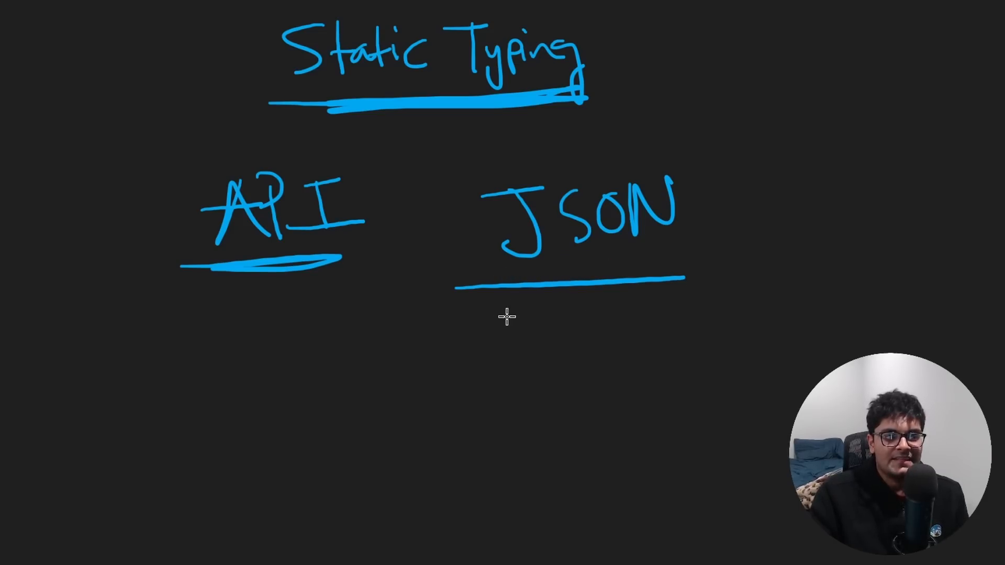
pyautogui.moveTo(651, 252)
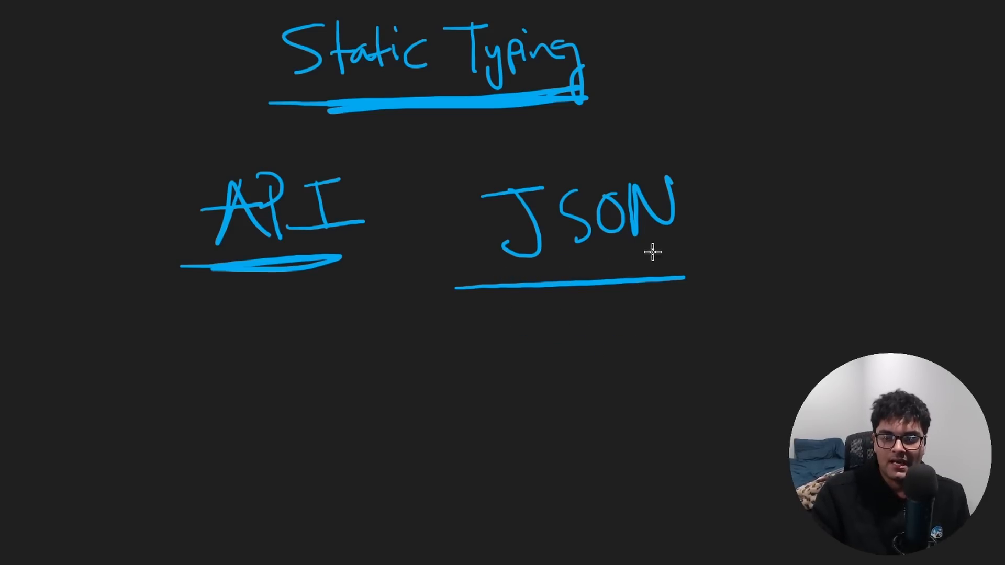
pyautogui.moveTo(507, 314)
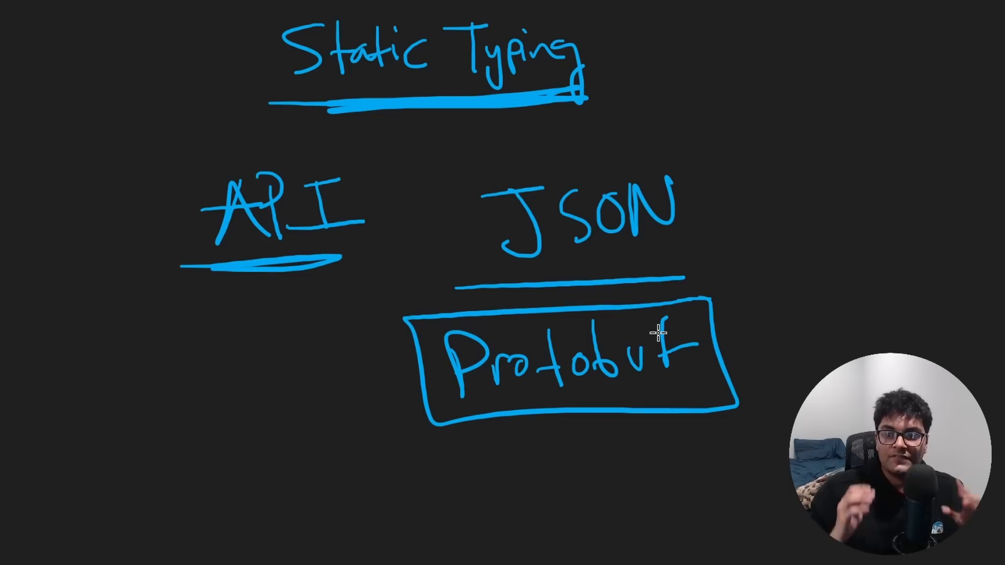
pyautogui.moveTo(725, 268)
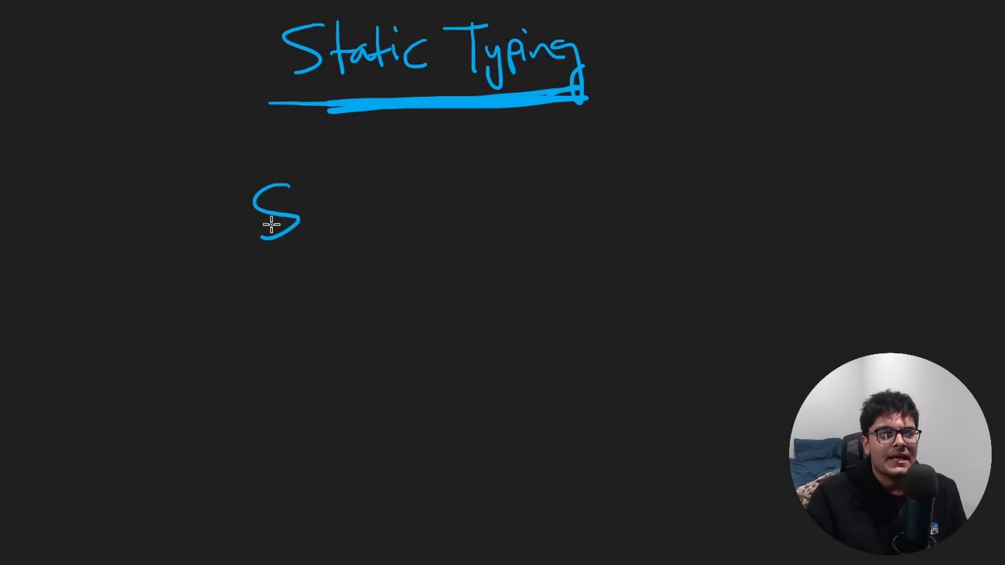
# Write circled SQL and MongoDB notes with a boxed Schema label, then erase them all
pyautogui.moveTo(302, 206); pyautogui.dragTo(384, 250)
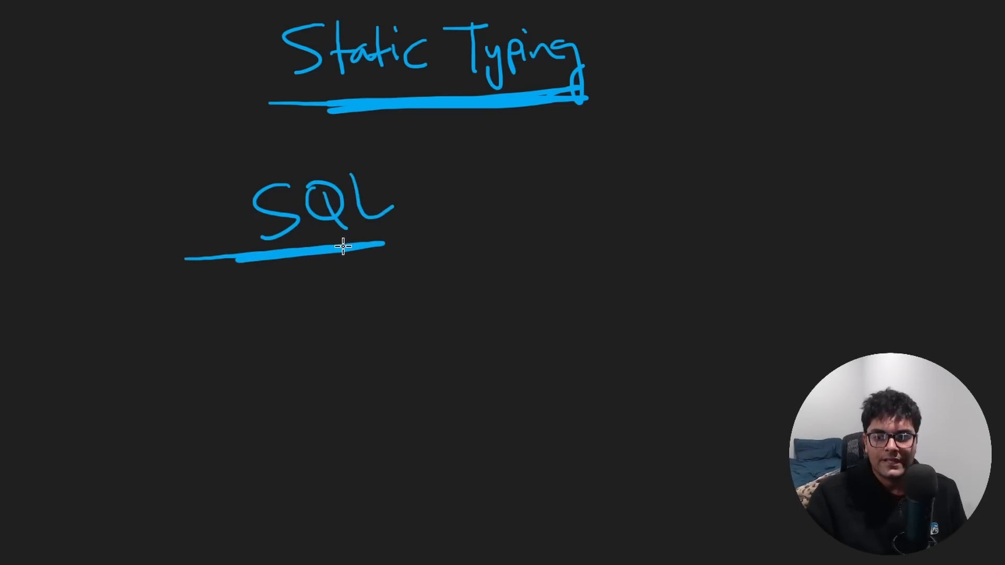
pyautogui.write('Mo')
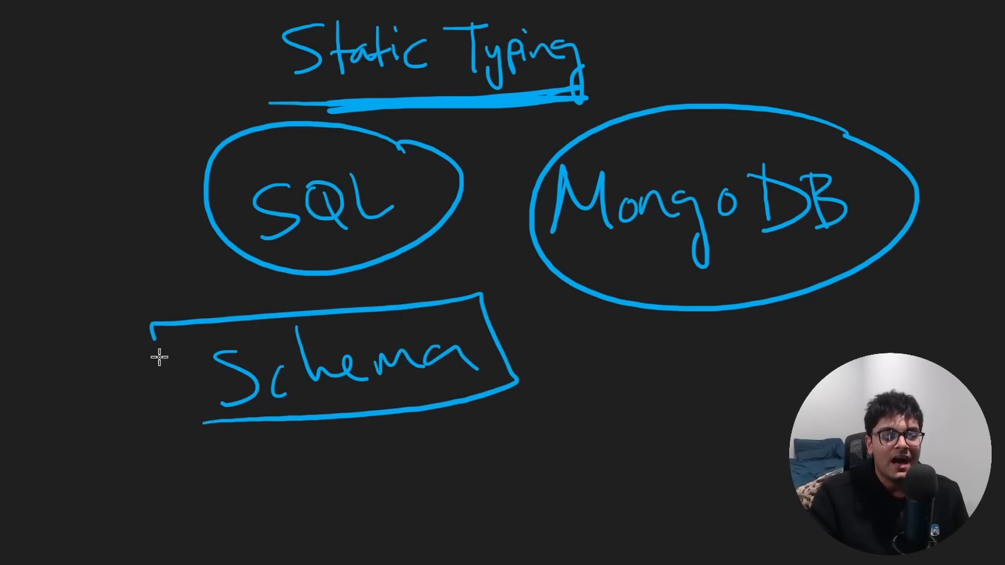
pyautogui.moveTo(154, 353); pyautogui.dragTo(186, 435)
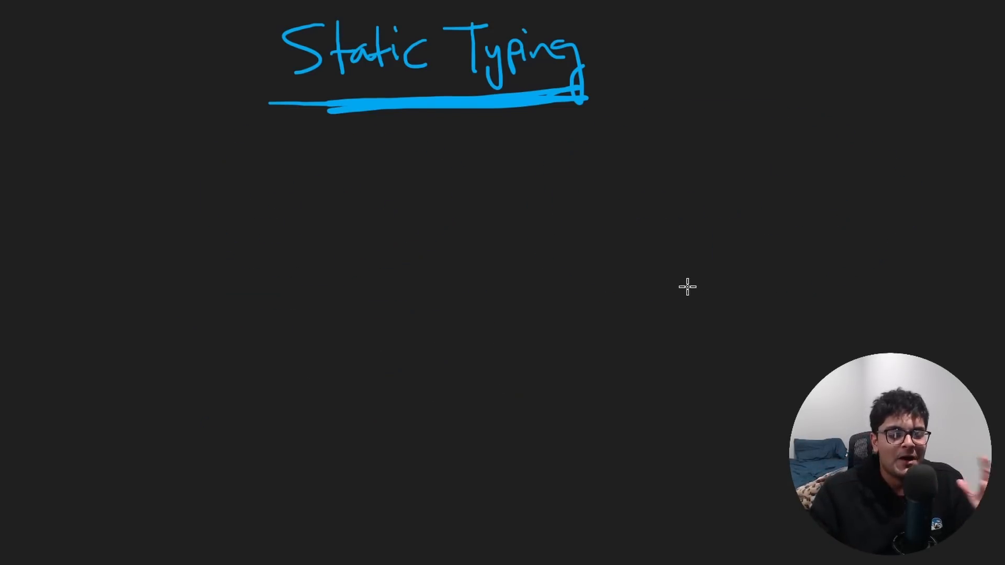
pyautogui.moveTo(335, 238)
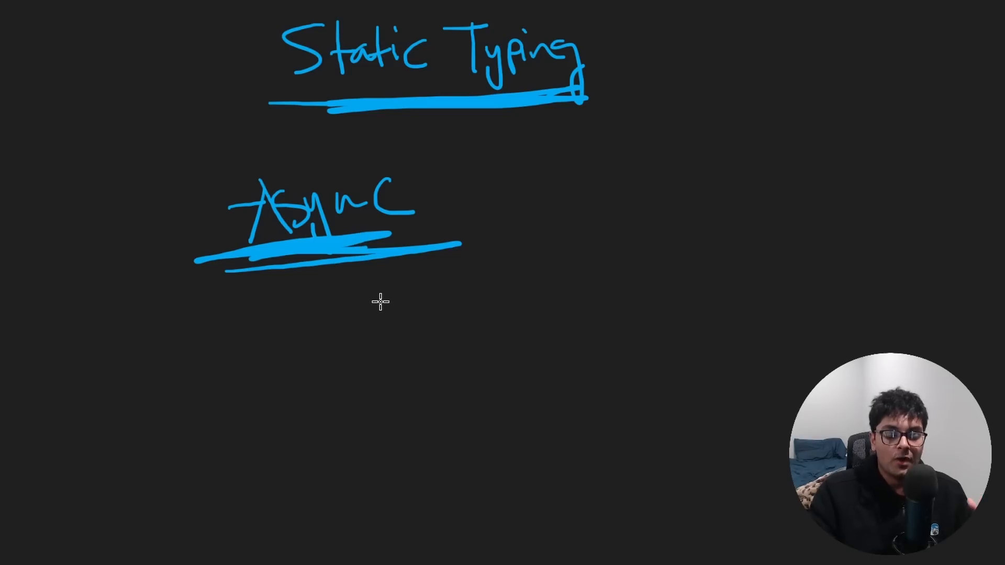
# Write underlined Async with an arrow pointing down to DBs
pyautogui.moveTo(344, 285); pyautogui.dragTo(269, 383)
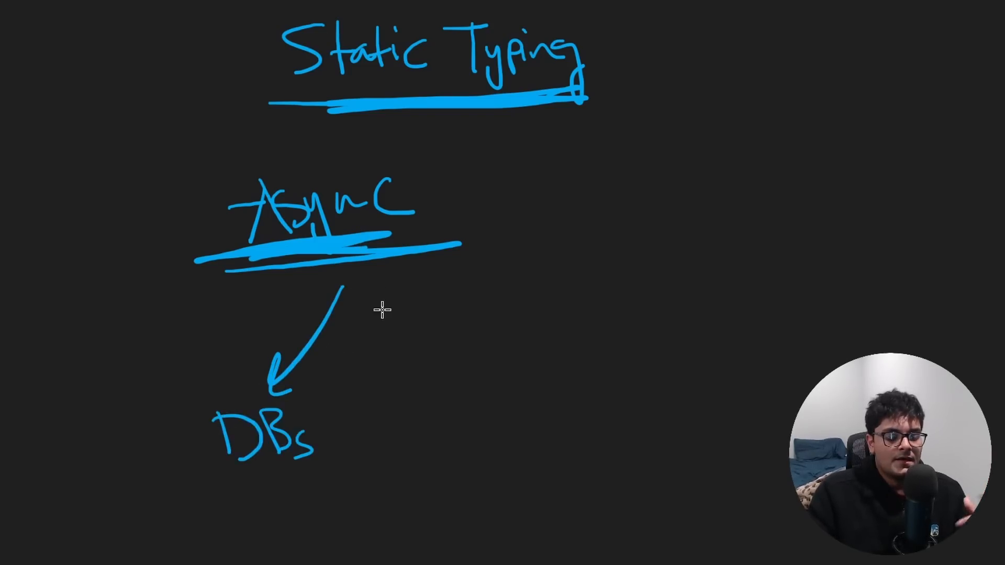
pyautogui.moveTo(379, 279)
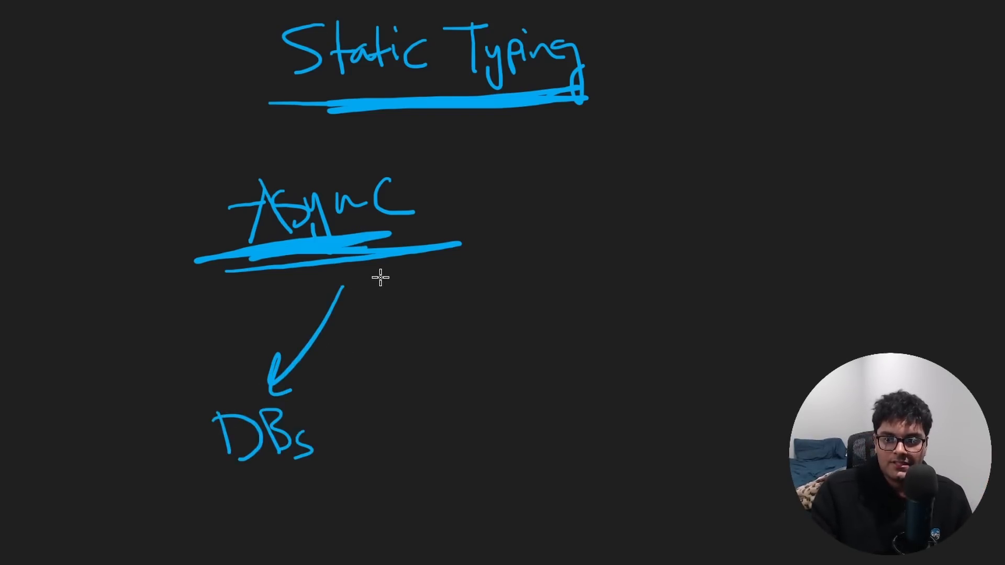